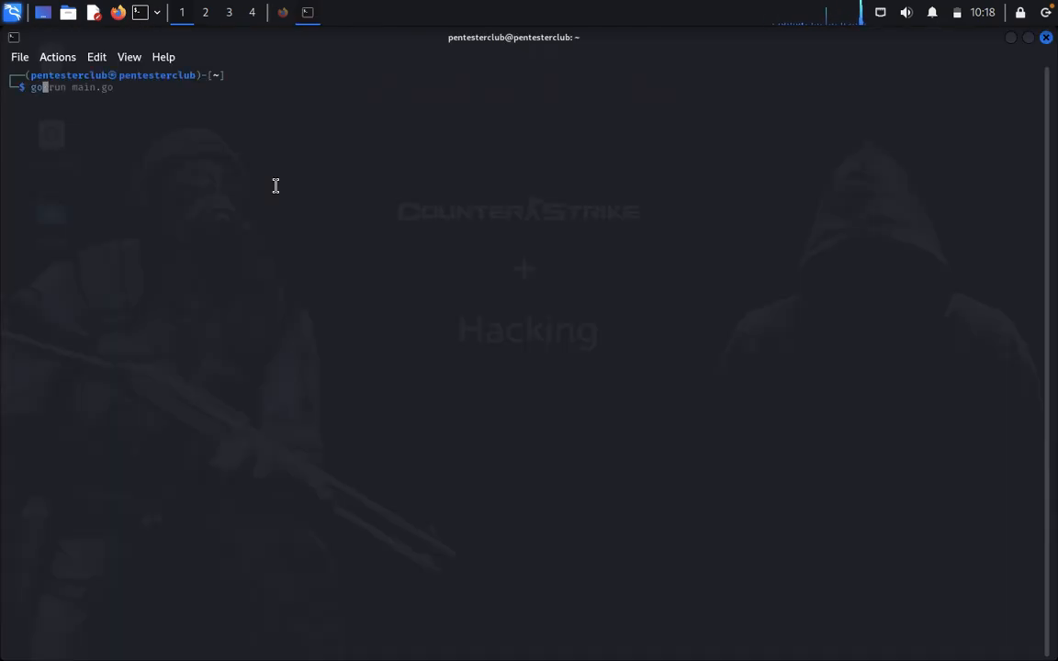
- Clone the Infoga repository from GitHub and change into the Infoga folder
text(git clone https://github.com/utkusen/urlhunter)
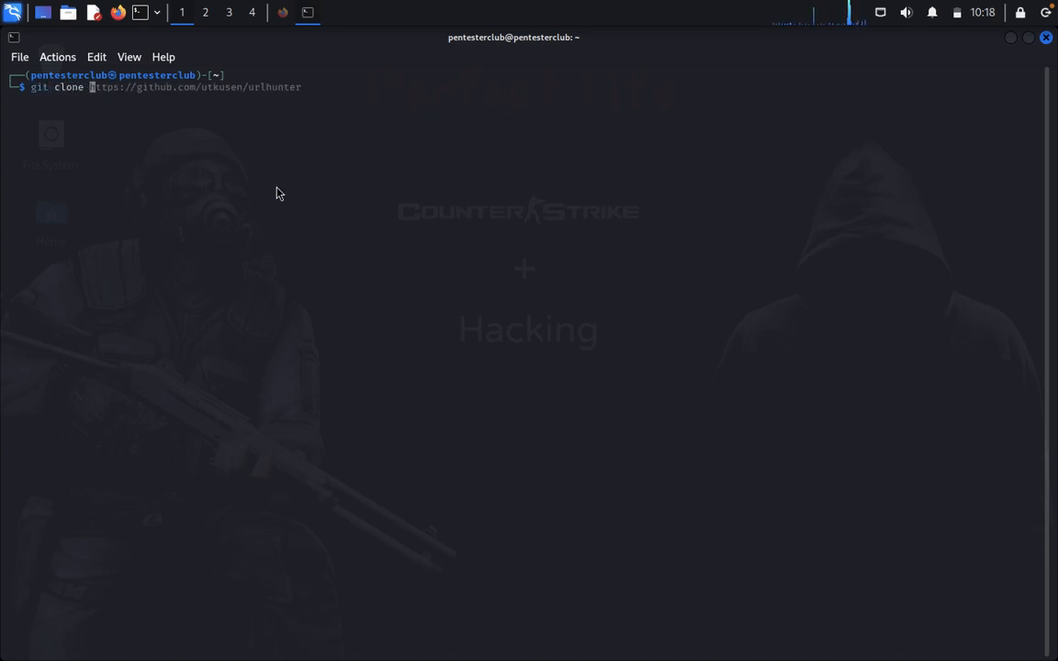
right_click(280, 193)
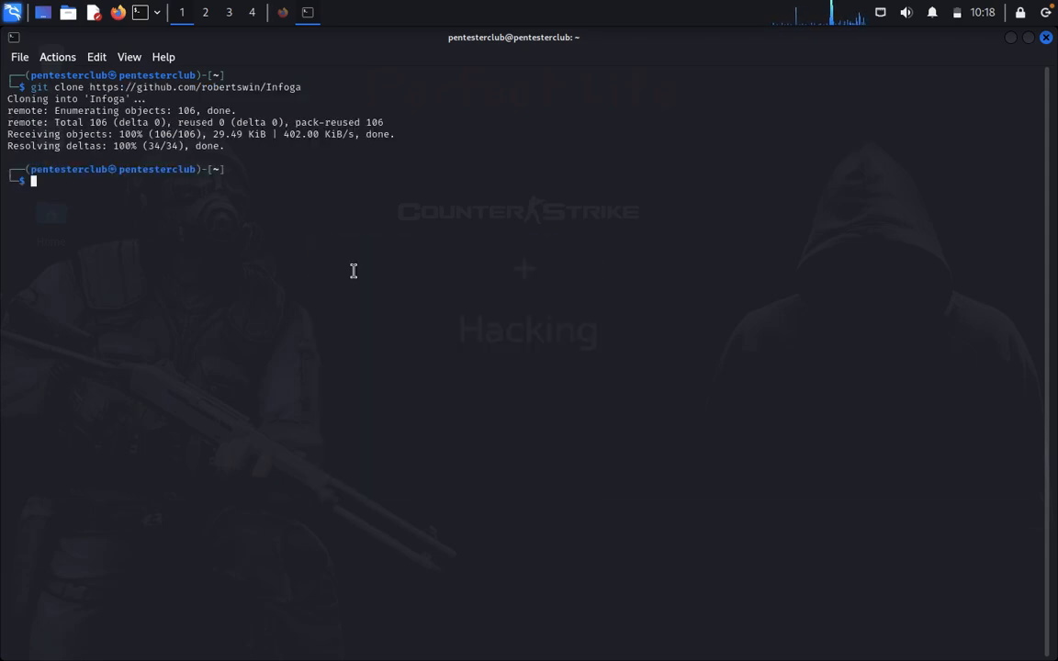
text(cd Infoga)
text(ls)
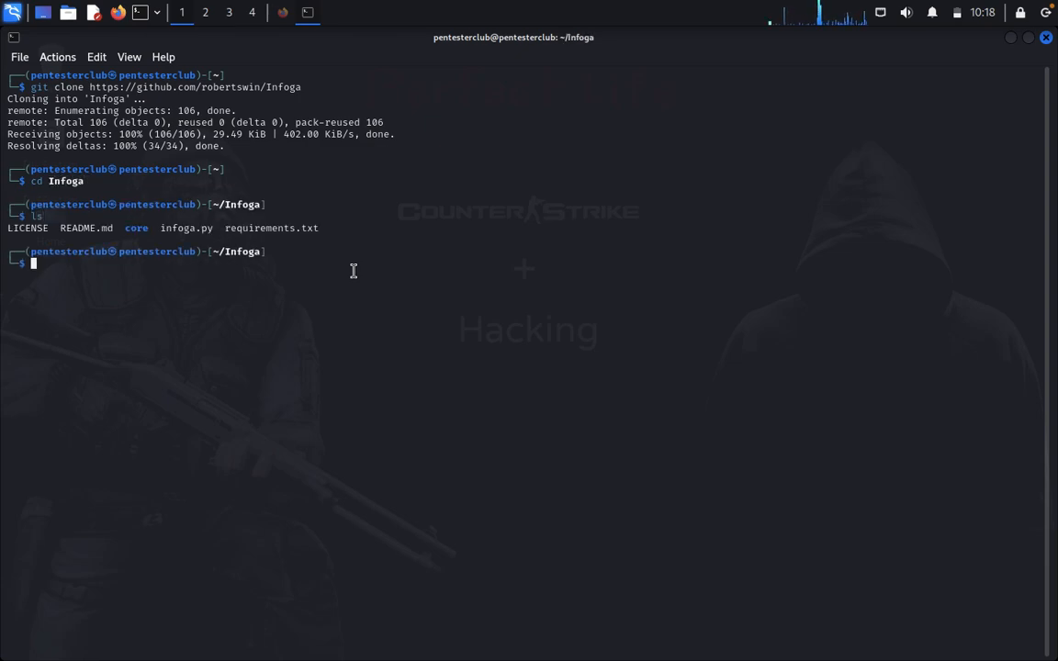
- Install Infoga's requirements with pip3, then try running infoga.py under python3 and python2
text(python3 pybelt.py)
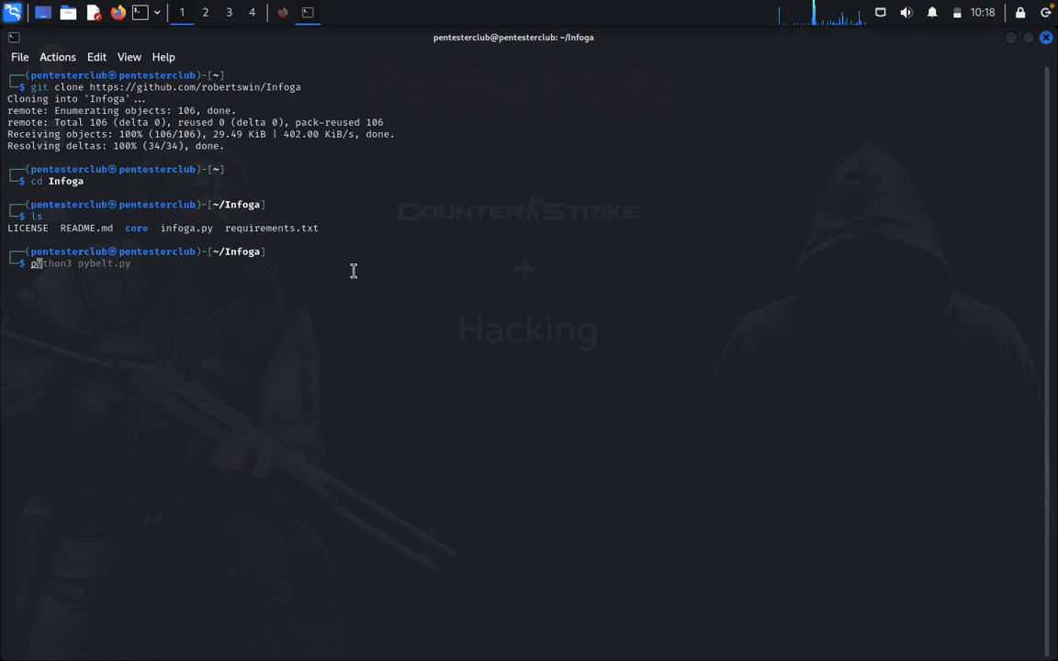
text(pip3 install -r requirements.txt)
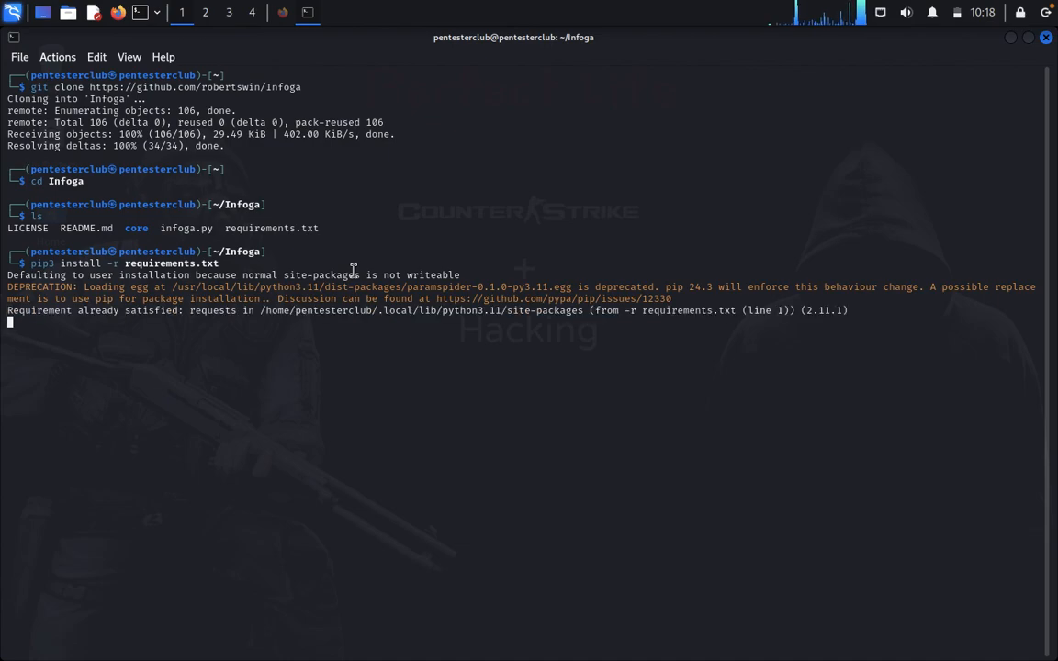
text(python3 pybelt.py)
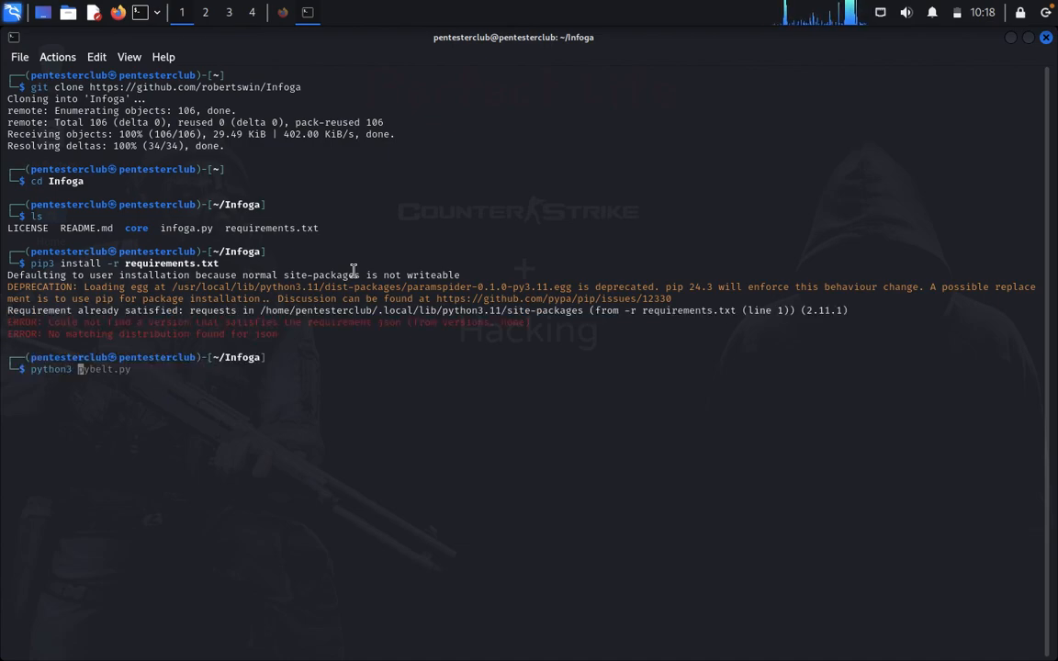
text(infoga.)
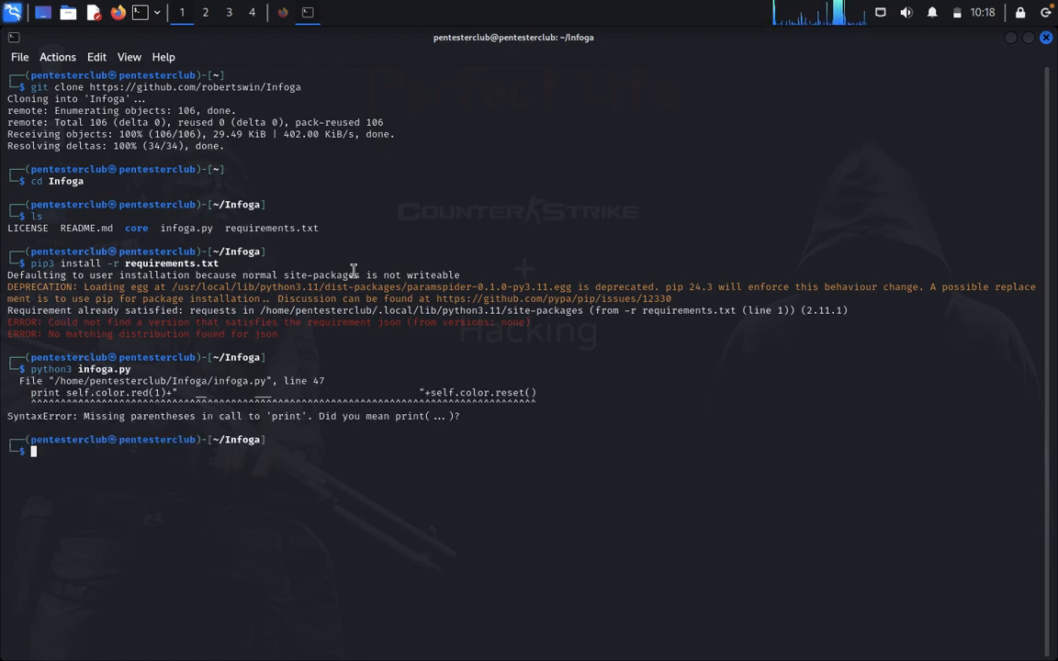
text(python3 infoga.py)
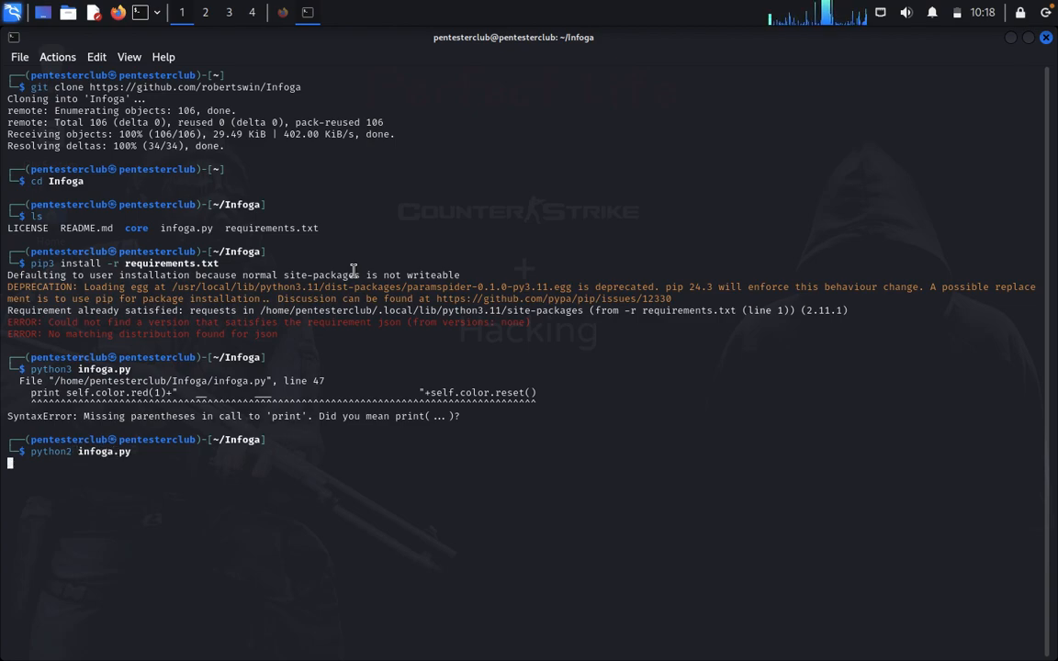
key(Return)
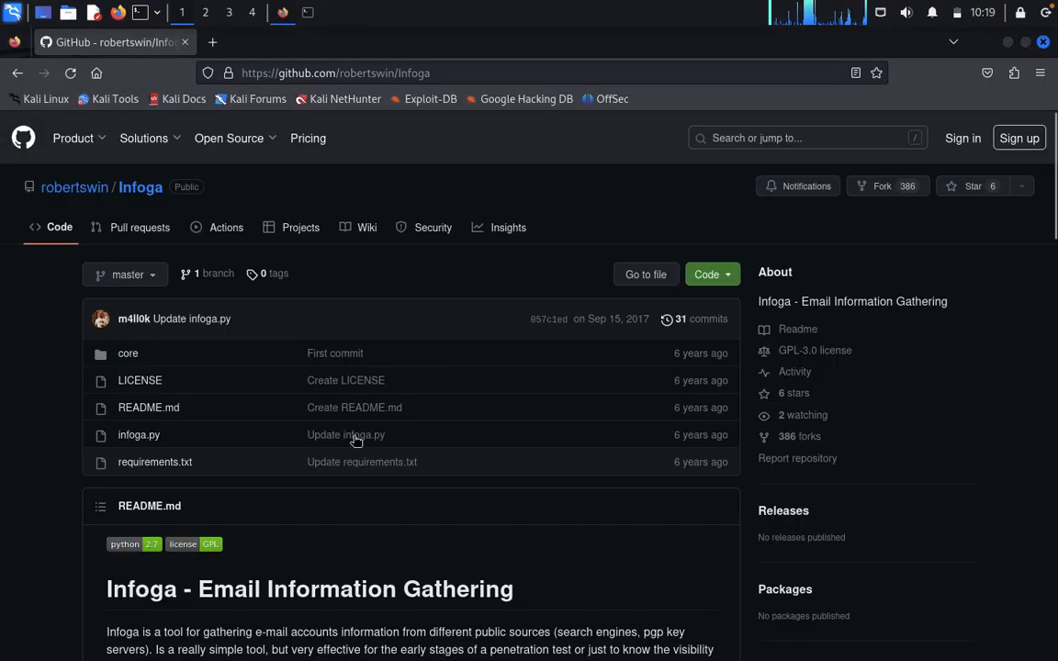
- Scroll the README to Usage and select 'python infoga.py --target nsa.gov --source all'
scroll(down, 3)
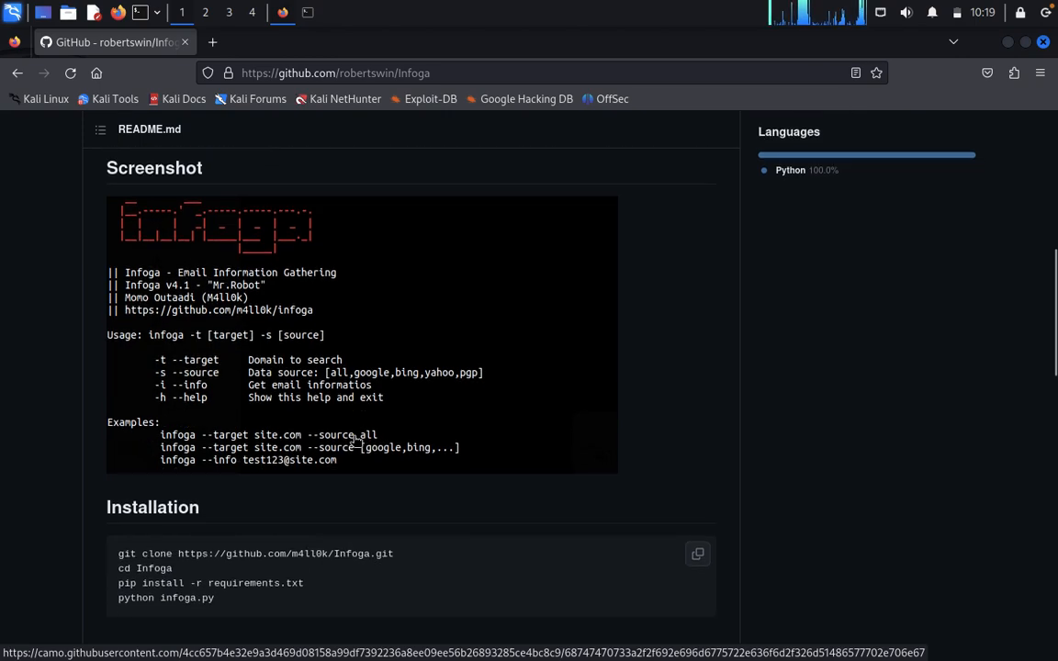
scroll(down, 3)
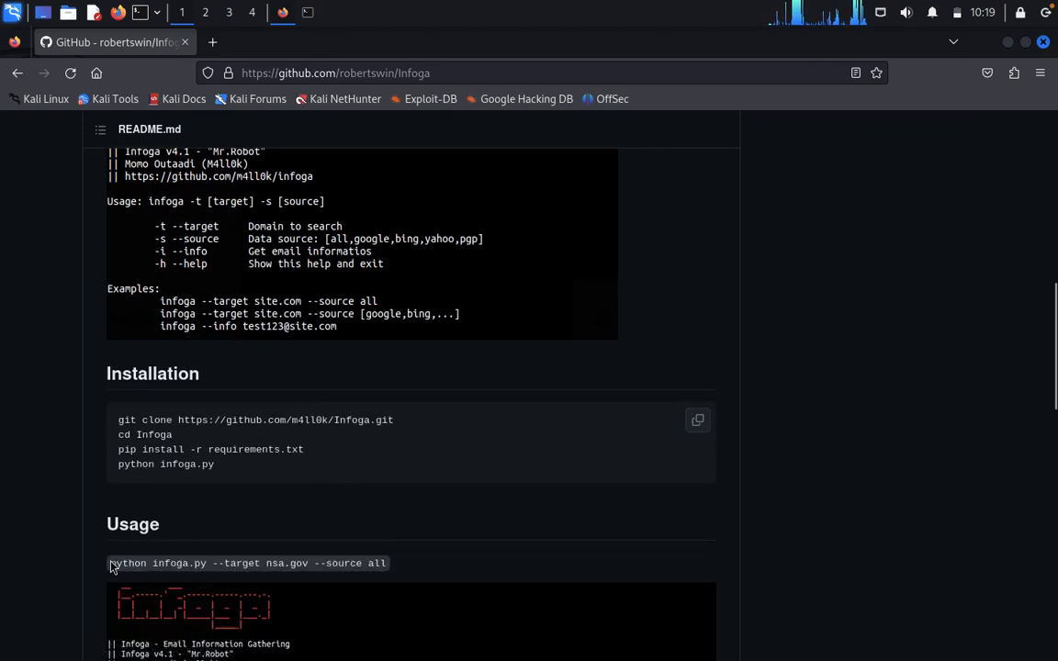
drag(109, 563, 388, 563)
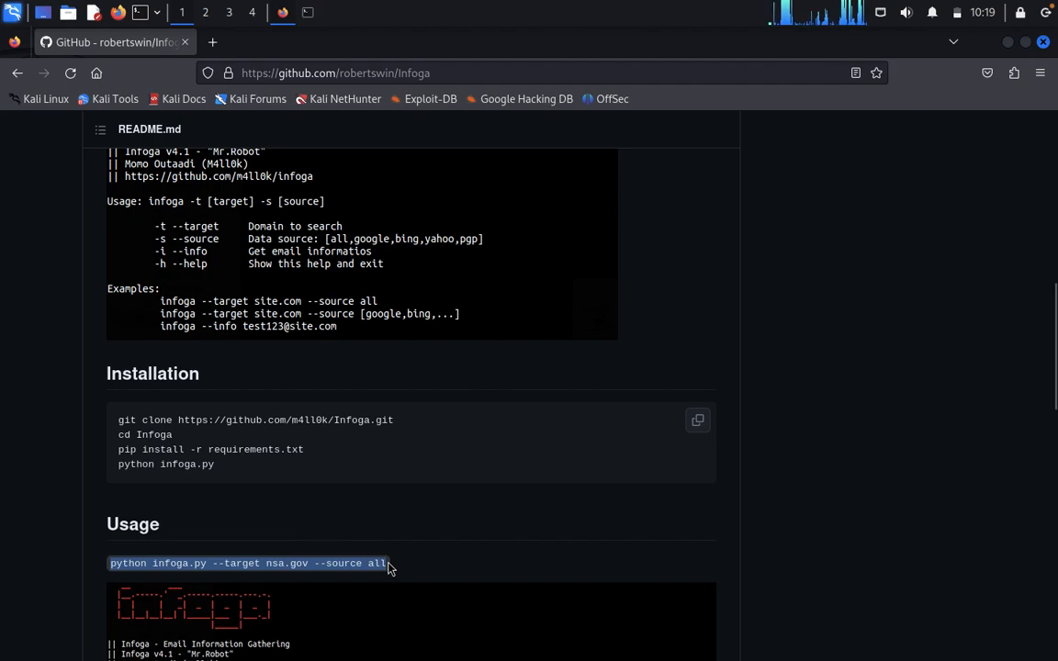
mouse_move(420, 419)
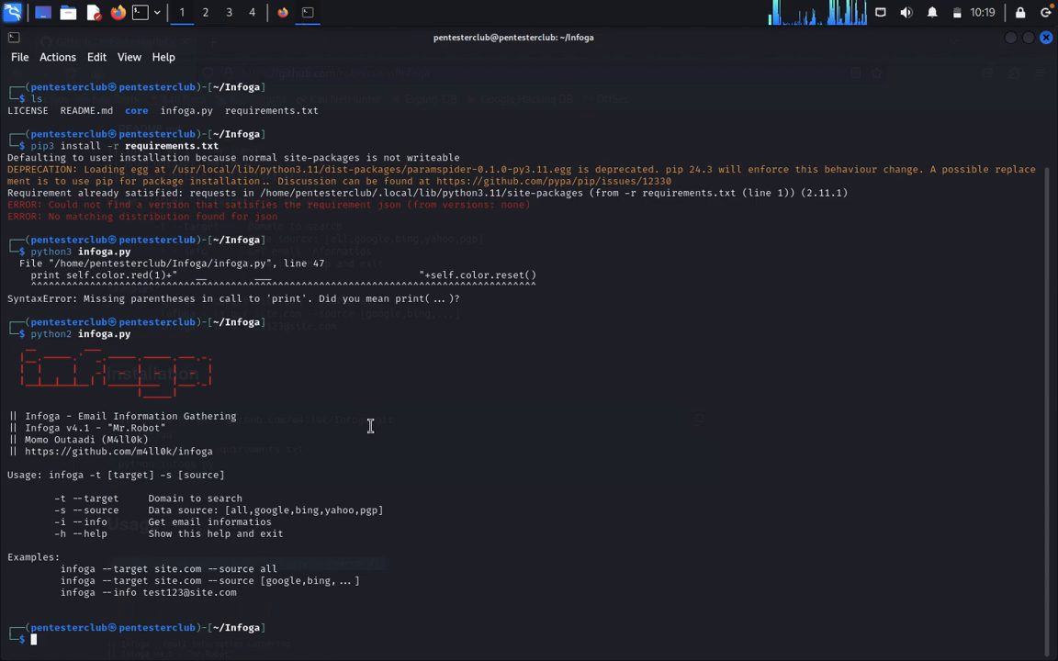
- Search nsa.gov with all sources in Infoga, retyping the command with python2
text(python infoga.py --target nsa.gov --source all)
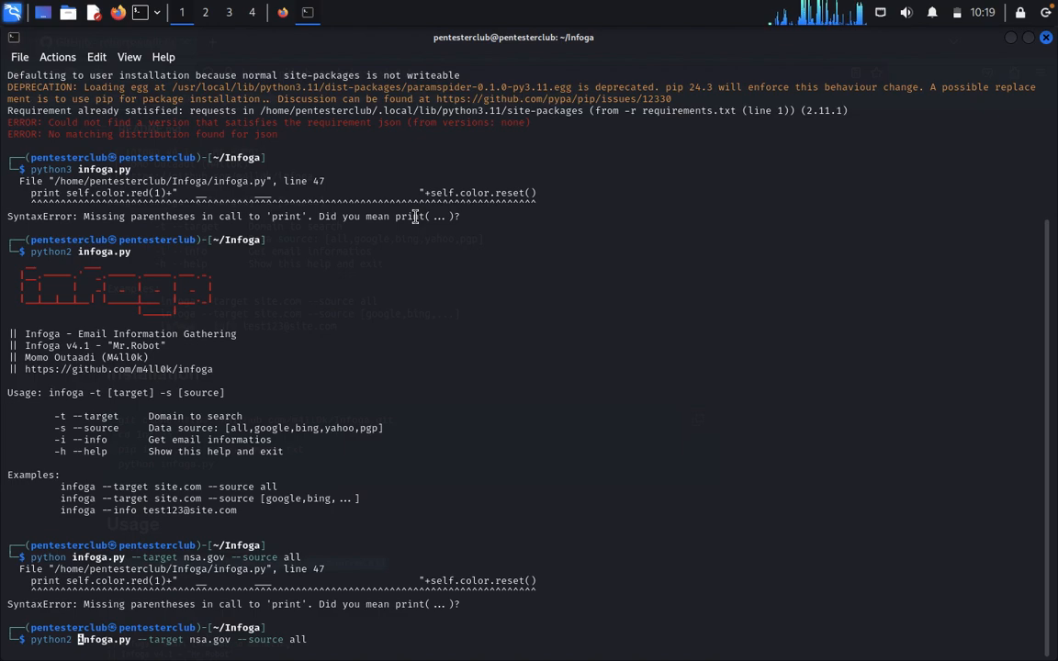
key(Return)
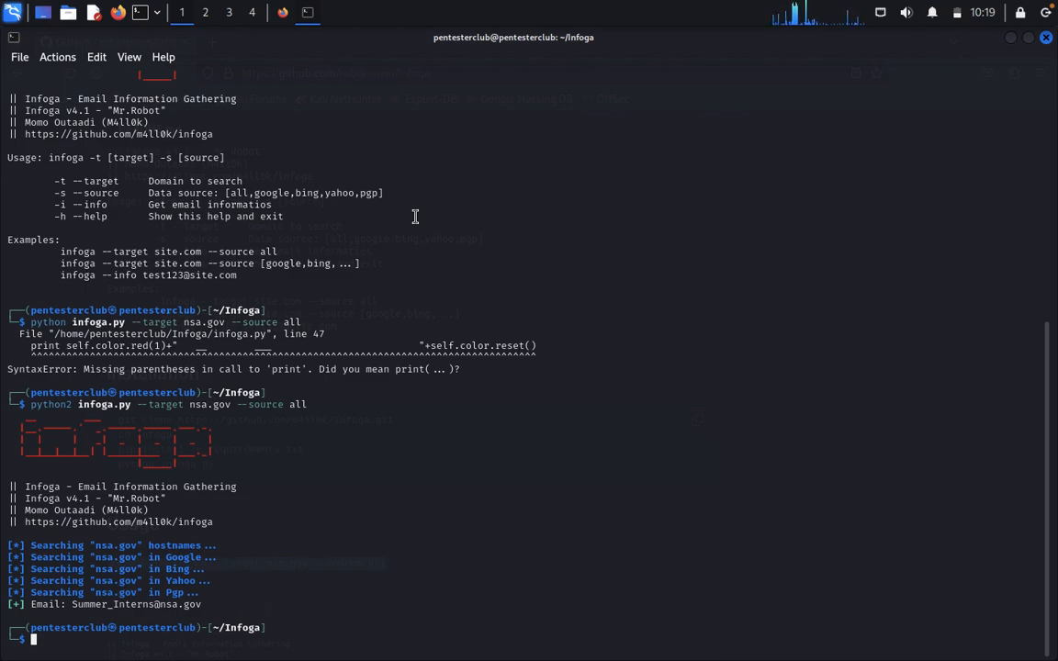
text(python2 infoga.py --target nsa.gov --source all)
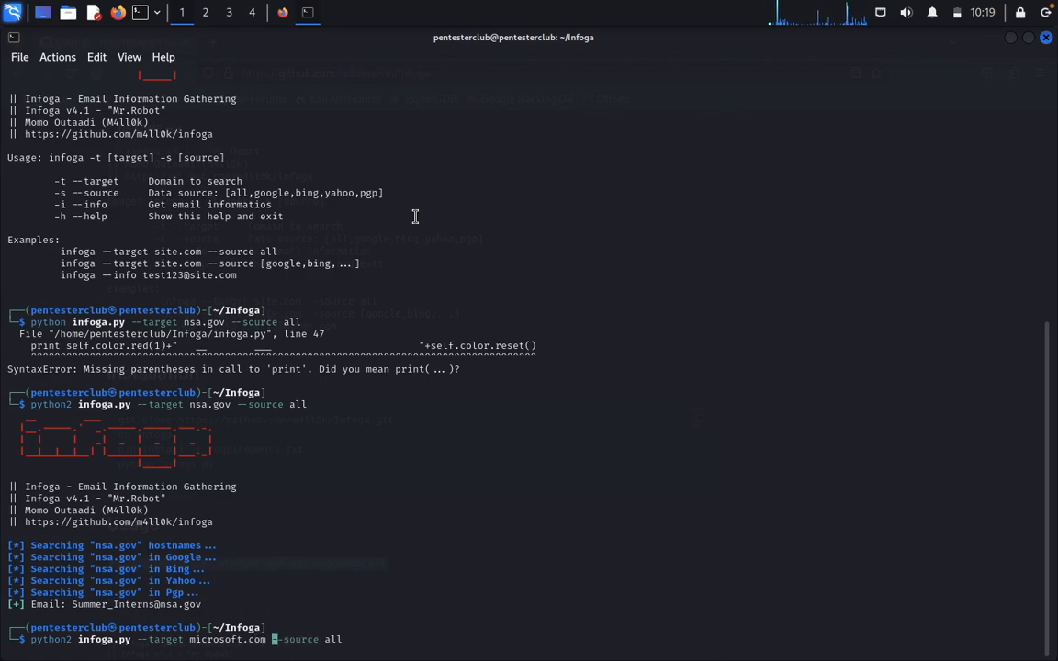
- Search microsoft.com, eccouncil.com and eccouncil.org with Infoga; only eccouncil.org returns an email
key(Return)
text(python2 infoga.py --target eccouncil.com --source all)
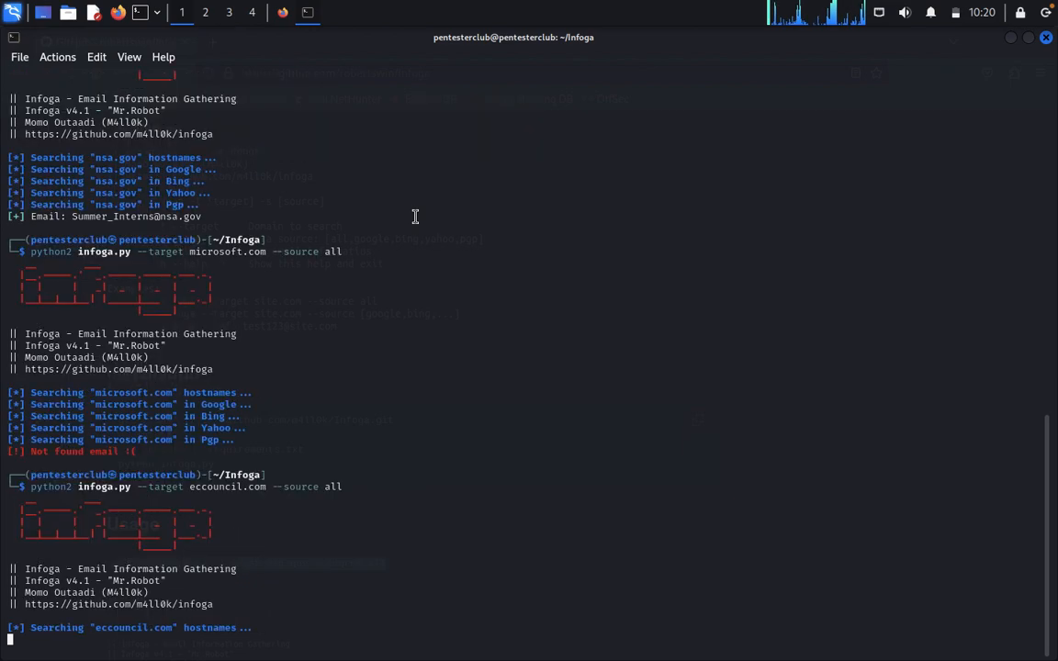
scroll(down, 3)
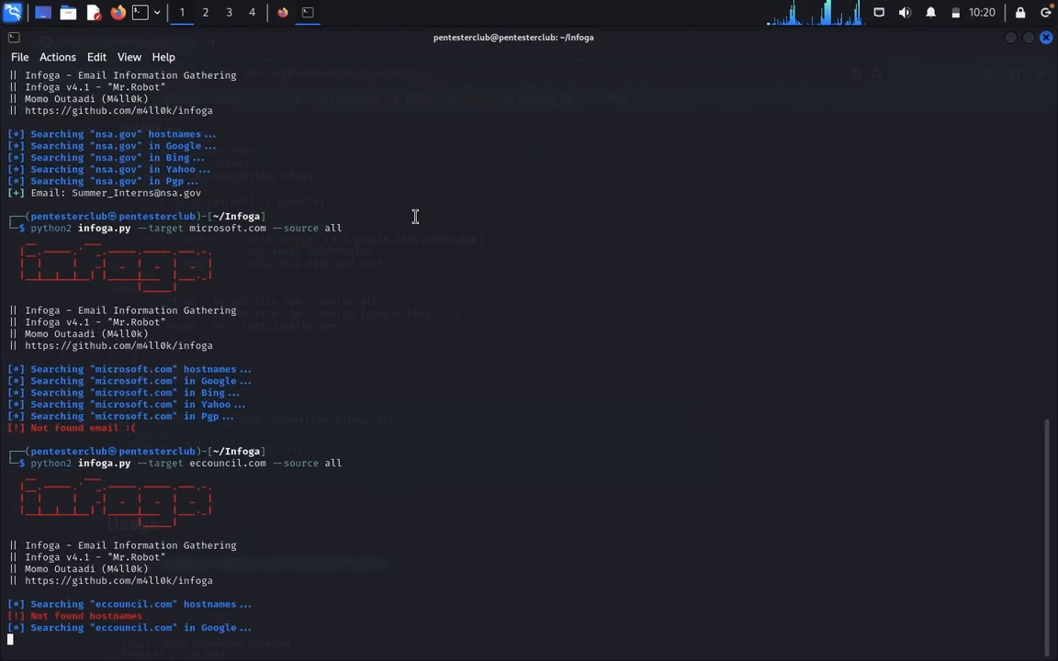
scroll(down, 3)
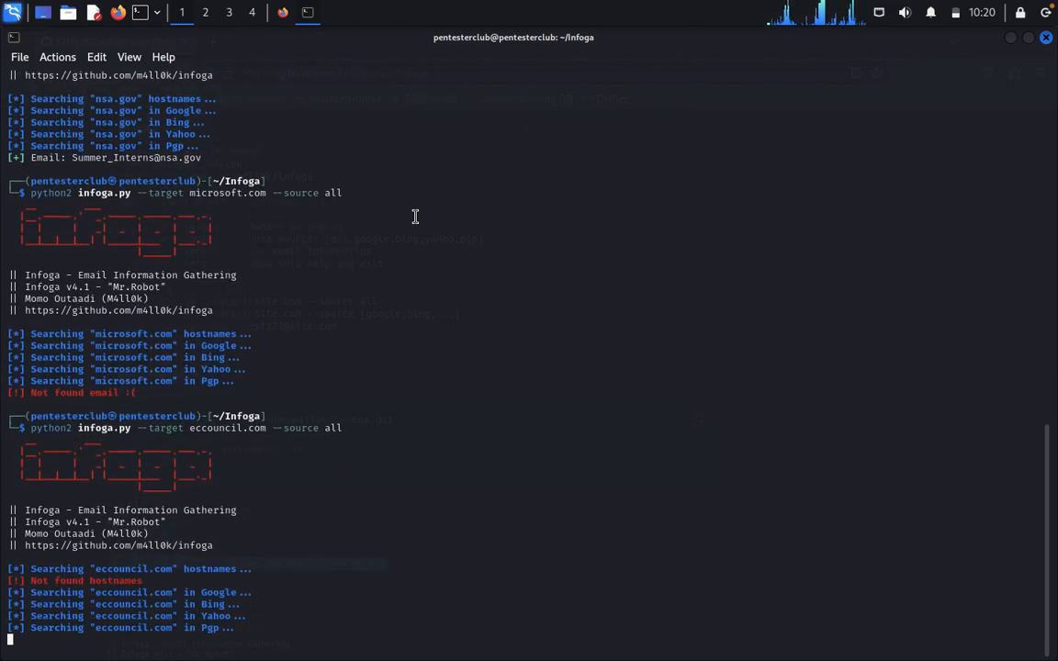
scroll(down, 3)
text(python2 infoga.py --target eccouncil.org --source all)
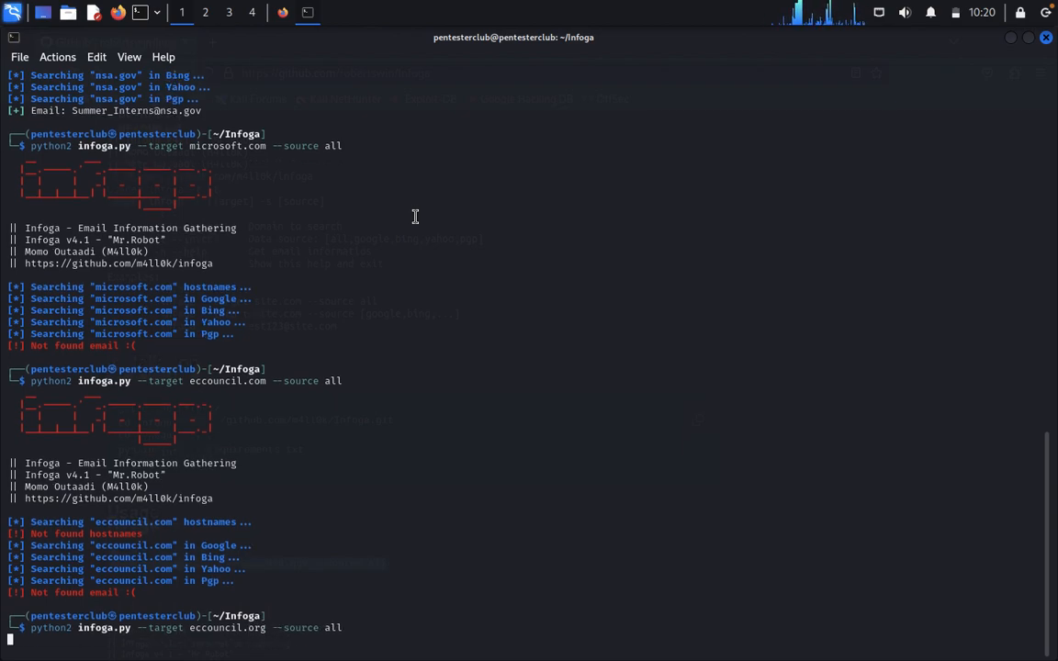
scroll(down, 3)
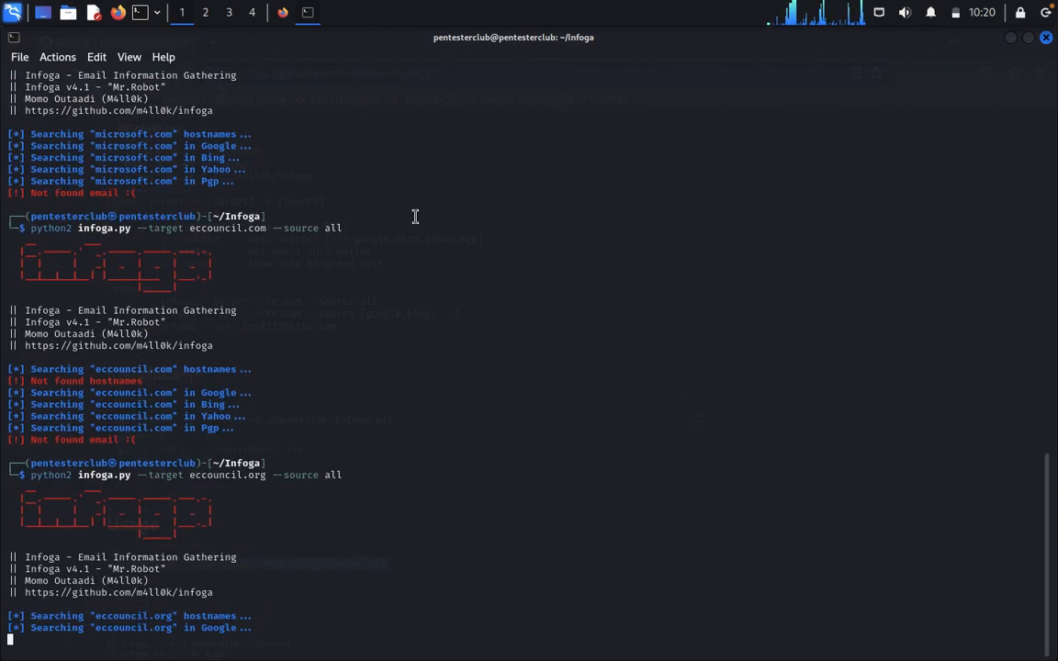
scroll(down, 3)
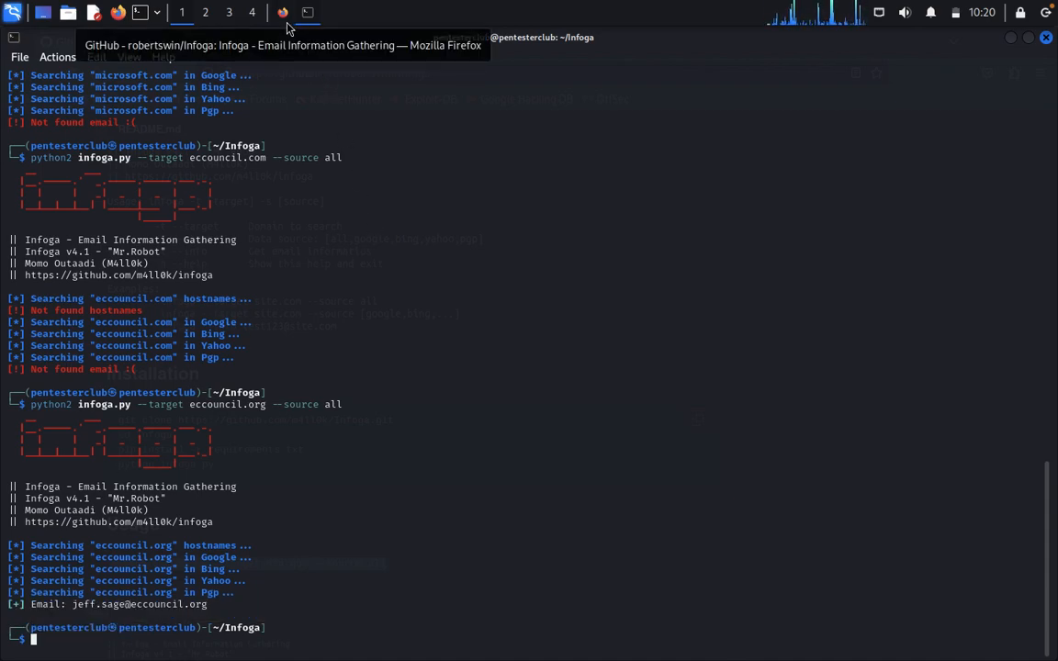
text(python2 infoga.py --target eccouncil.org --source all)
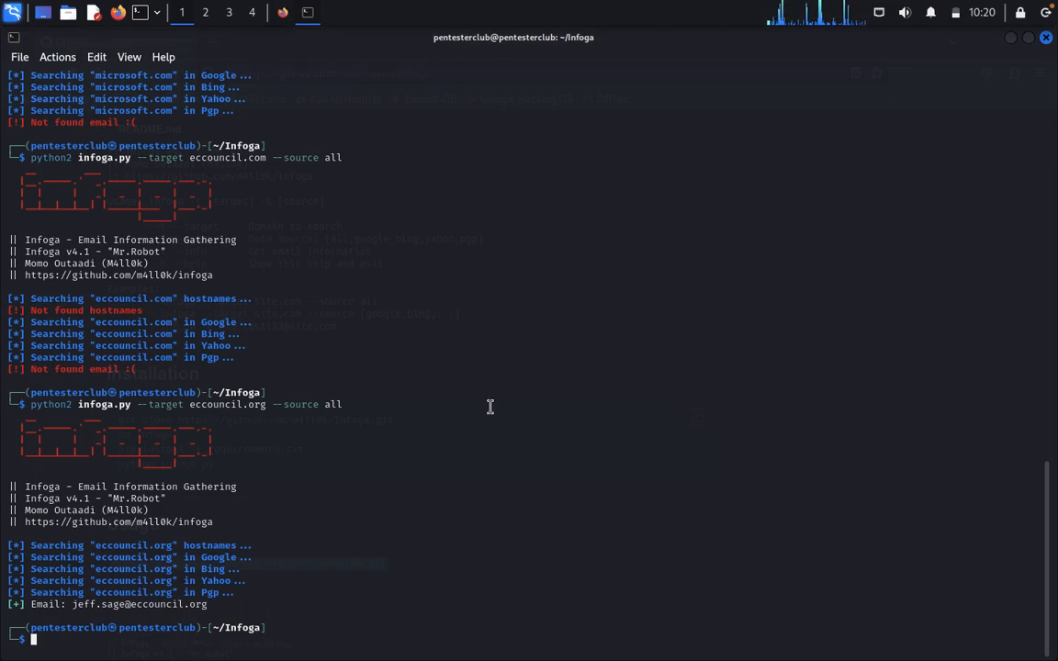
text(python2 infoga.py --target eccouncil.org --source all)
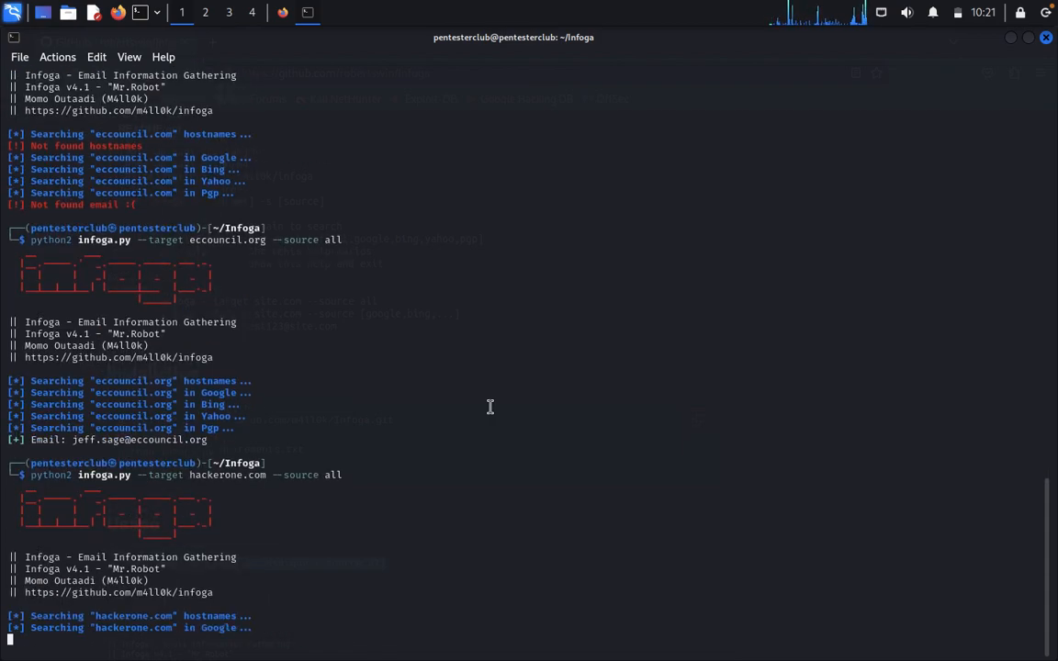
- Run python2 infoga.py --target hackerone.com --source all and review its one email
scroll(down, 3)
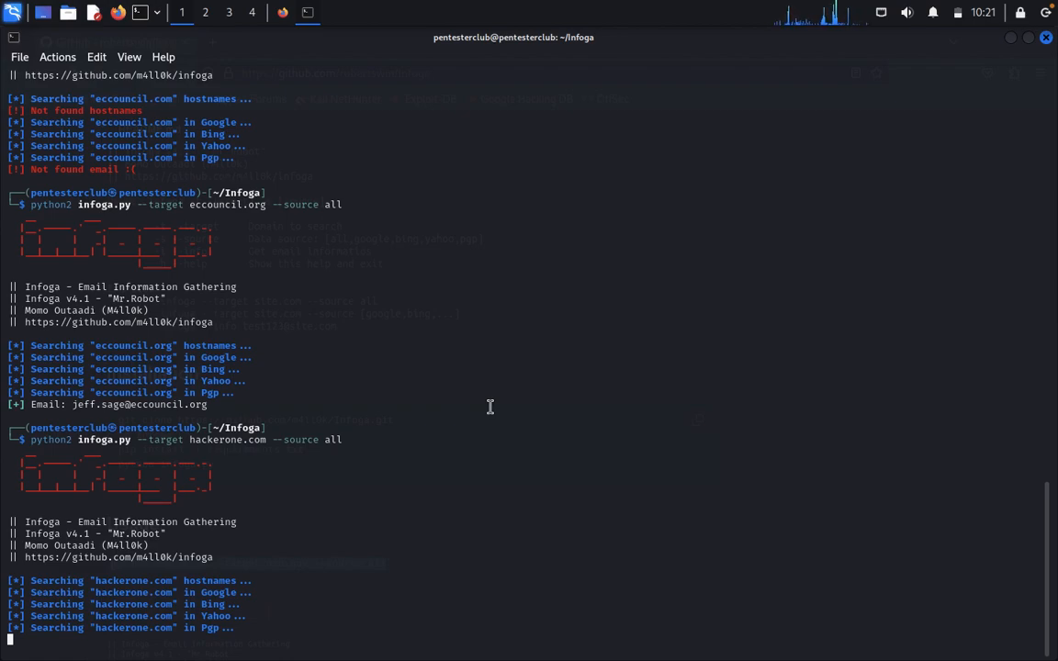
scroll(down, 3)
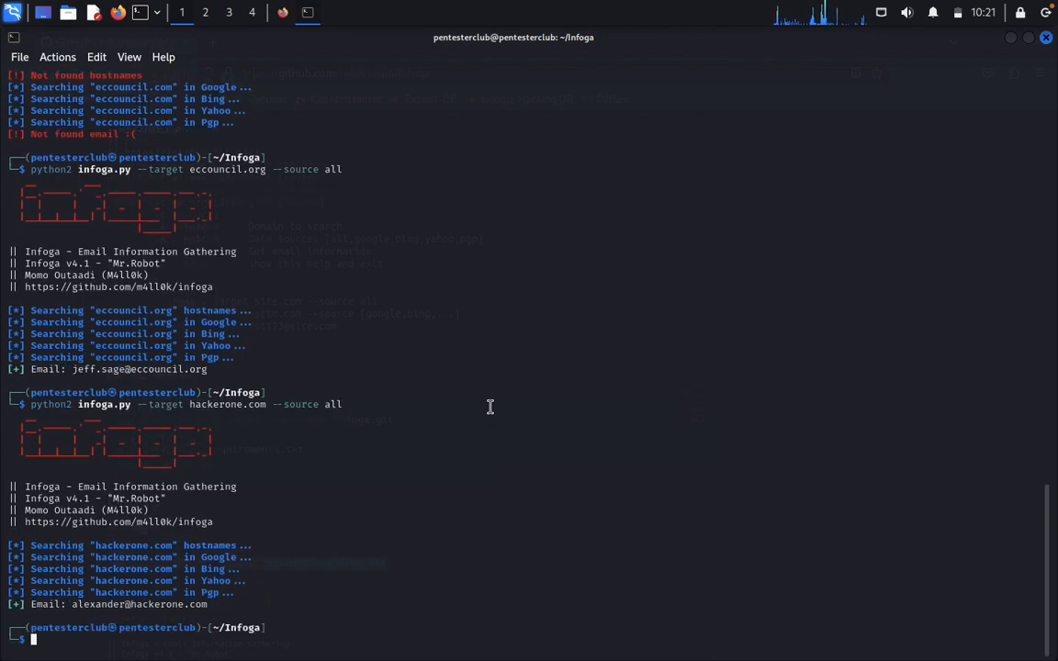
text(python2 infoga.py --target hackerone.com --source all)
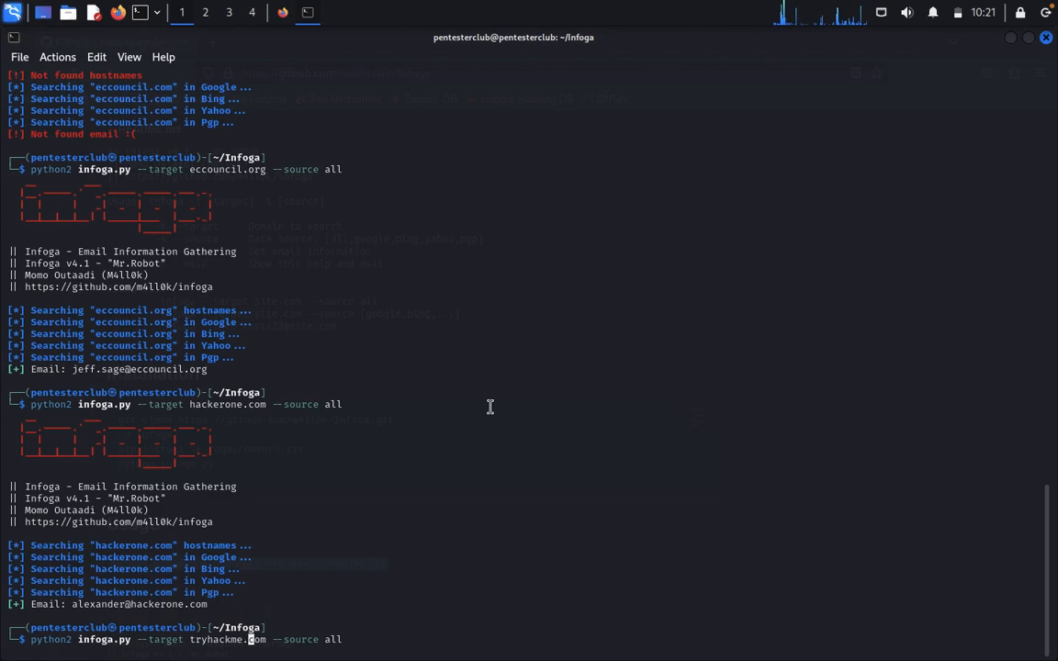
- Launch the tryhackme.com Infoga search and scroll through output listing one email
key(Return)
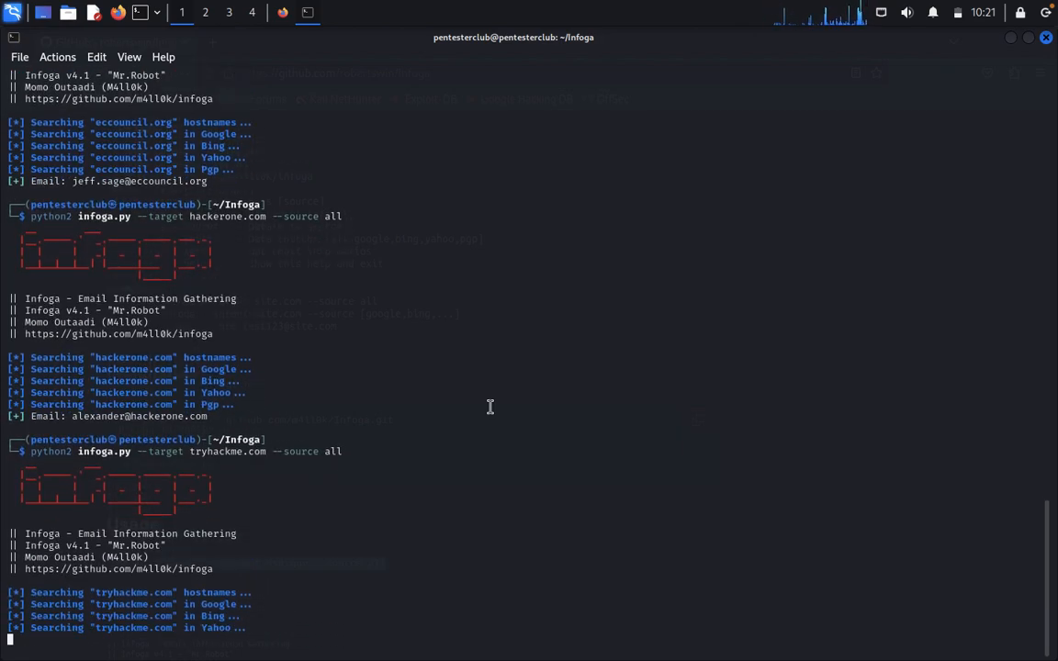
scroll(down, 3)
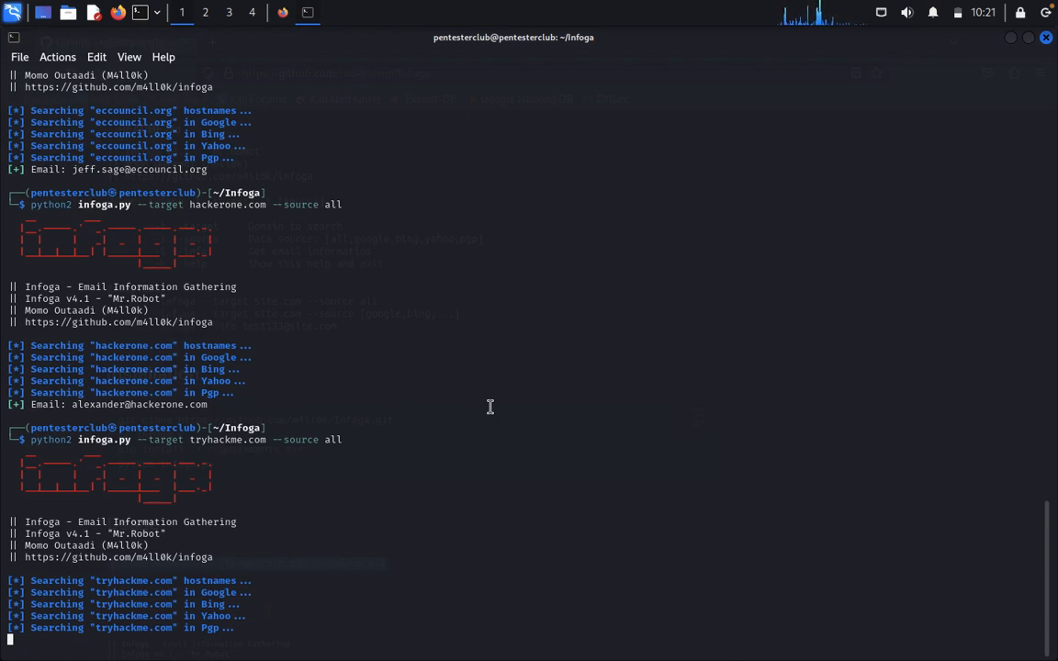
scroll(down, 3)
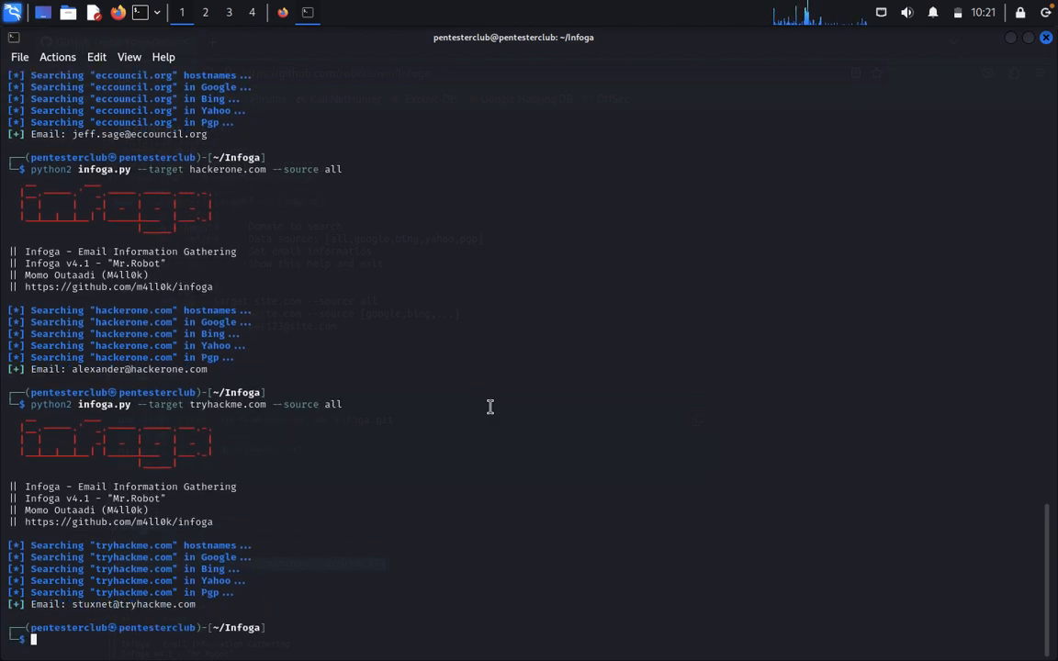
mouse_move(221, 598)
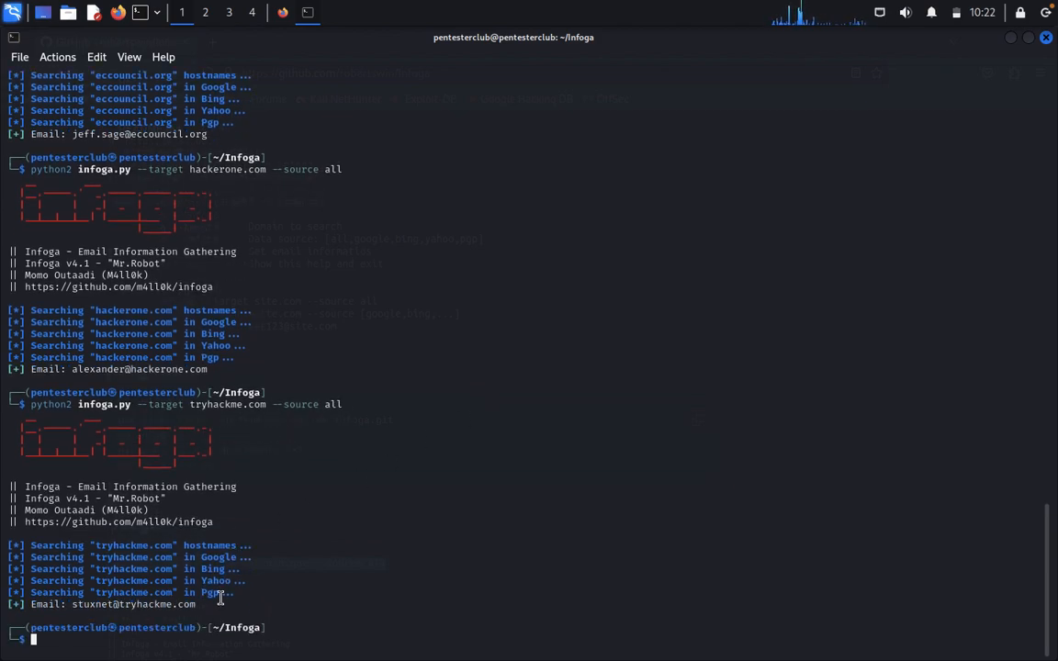